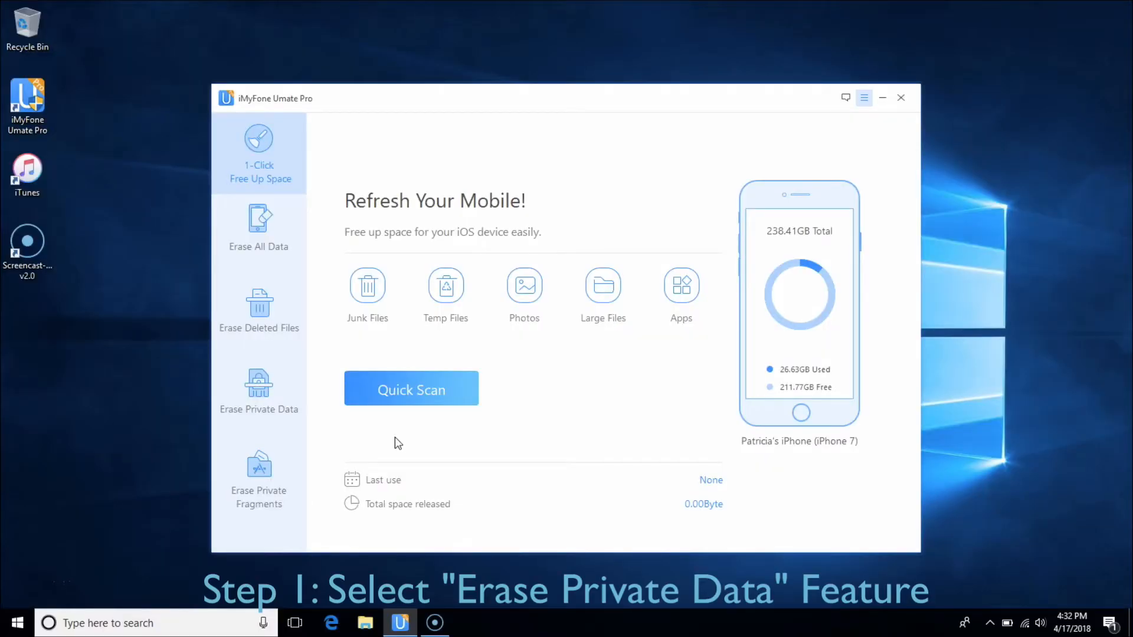
Scan for private data (1152 records) and untick one Safari History entry.
left_click(258, 390)
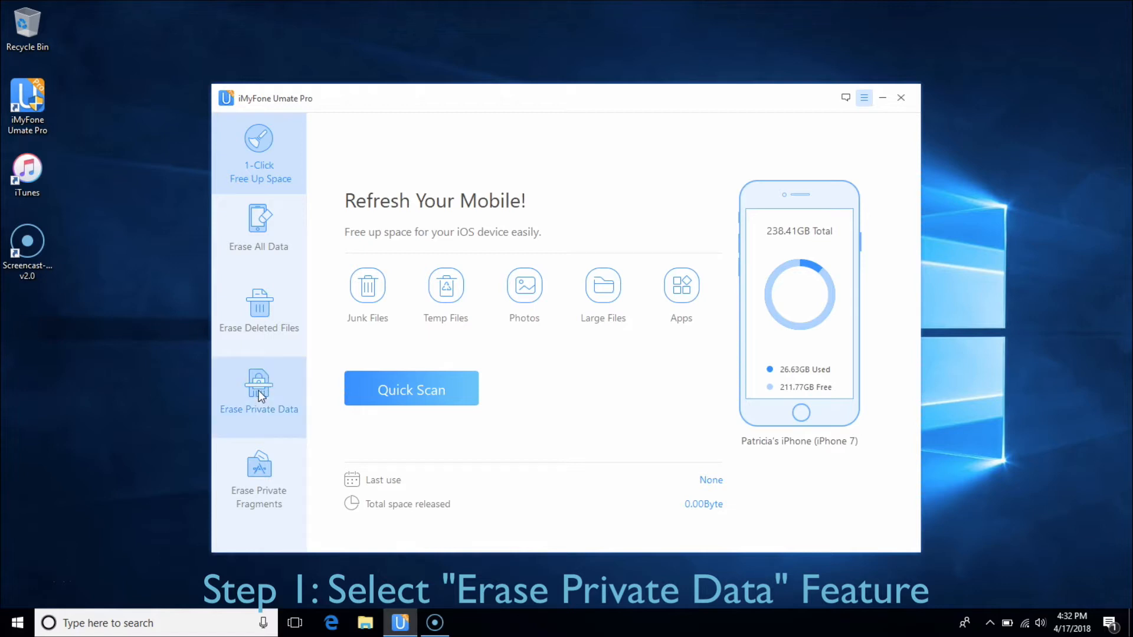
left_click(259, 394)
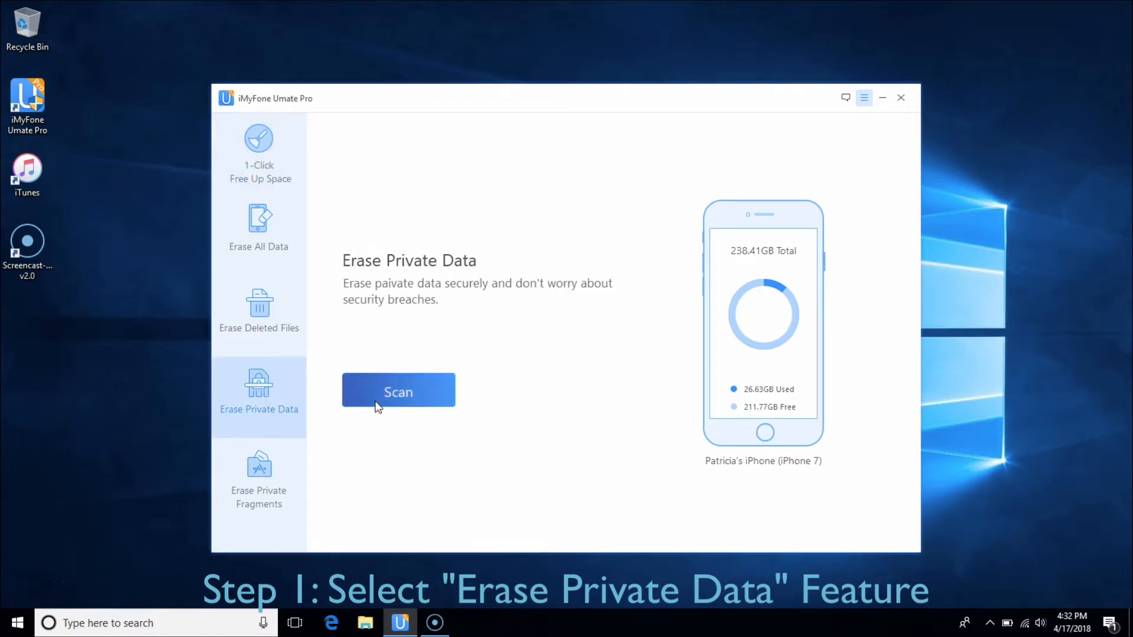
left_click(397, 391)
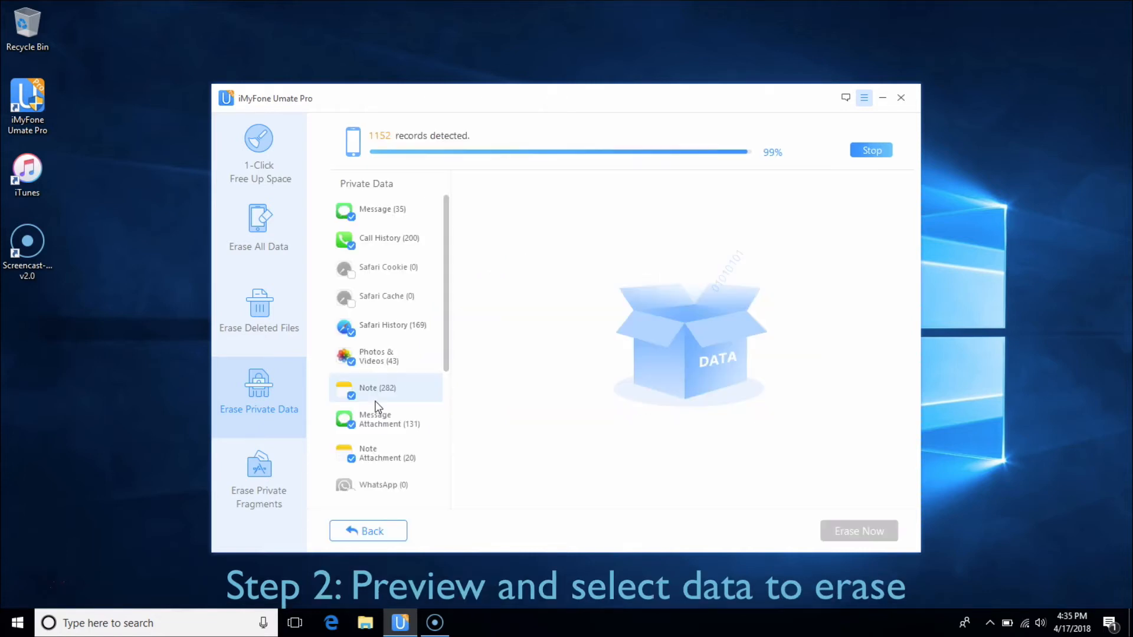
left_click(380, 356)
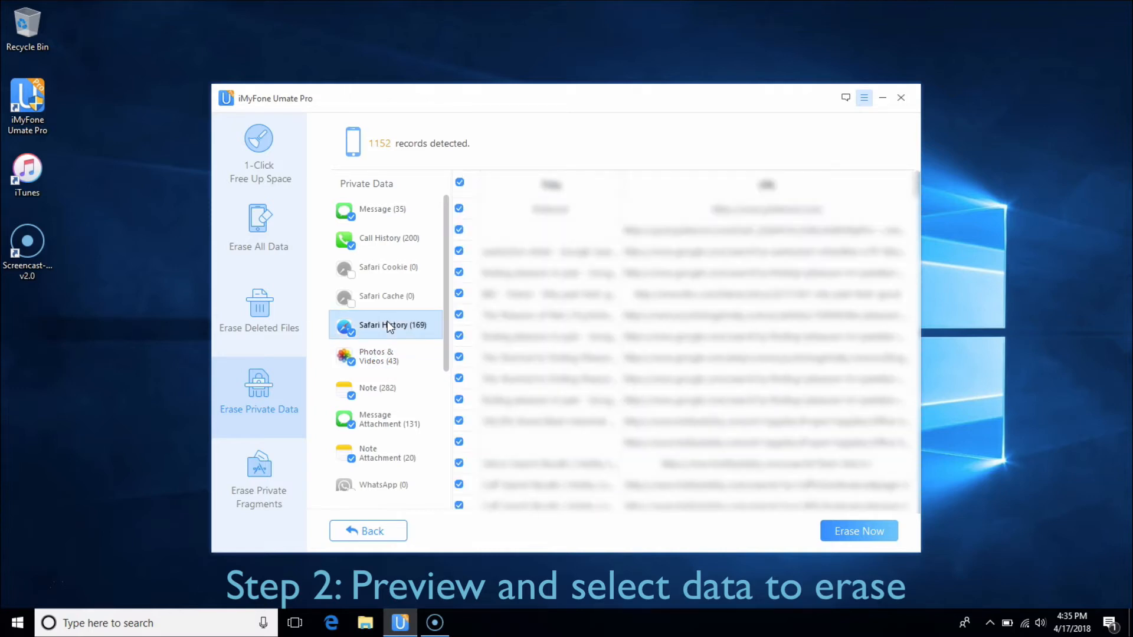
left_click(376, 356)
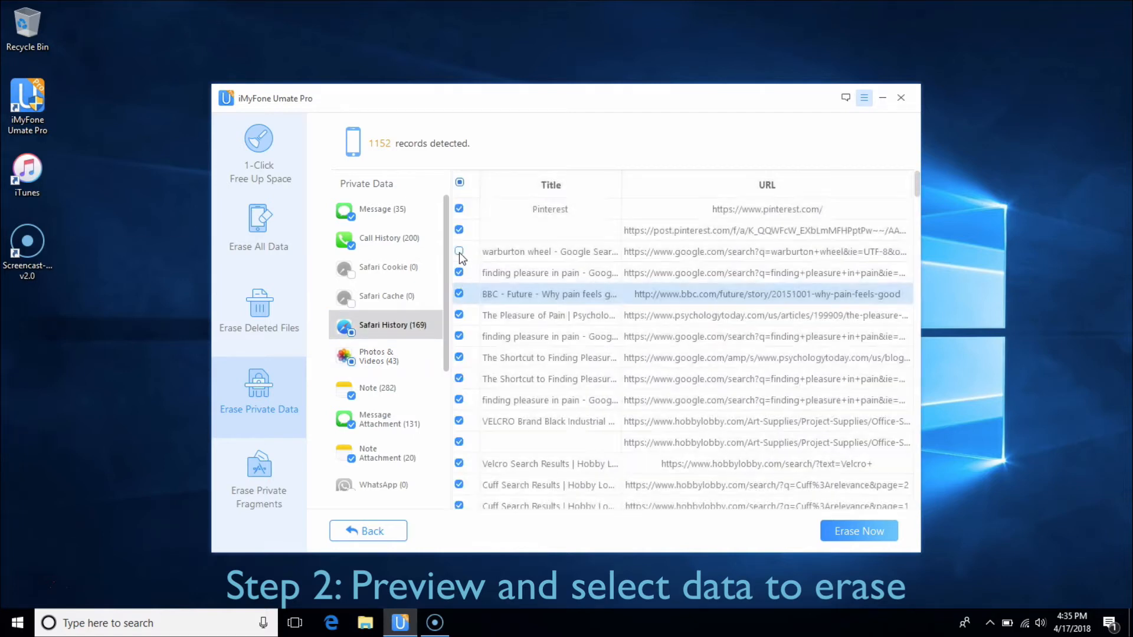
Set the private-data erasure to Low security level and type 'delete' to confirm.
left_click(858, 531)
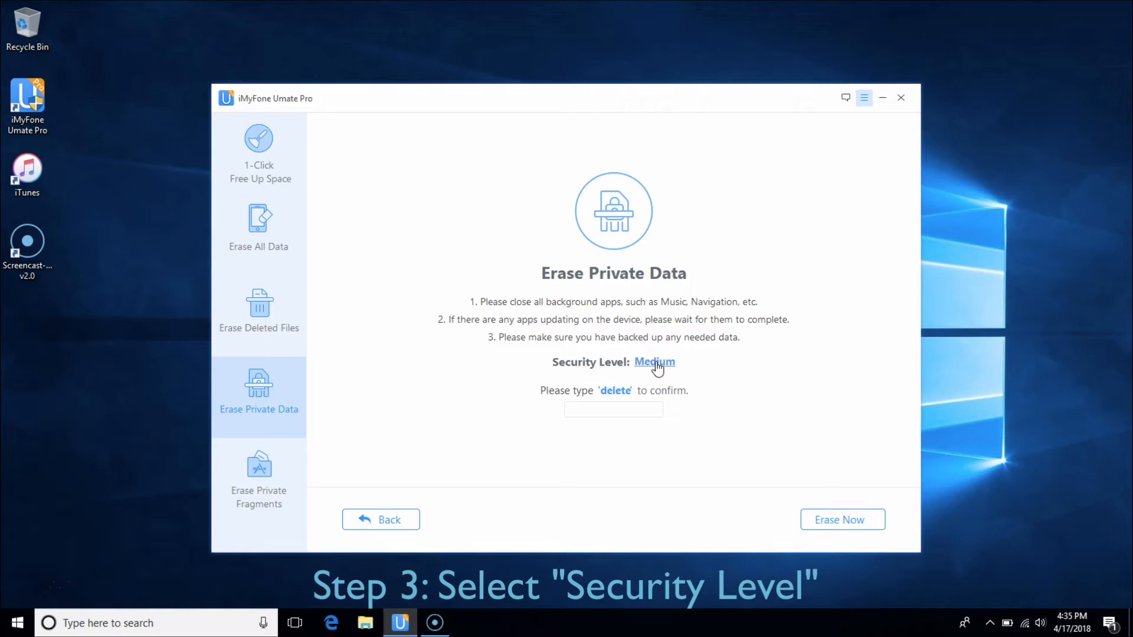
left_click(654, 362)
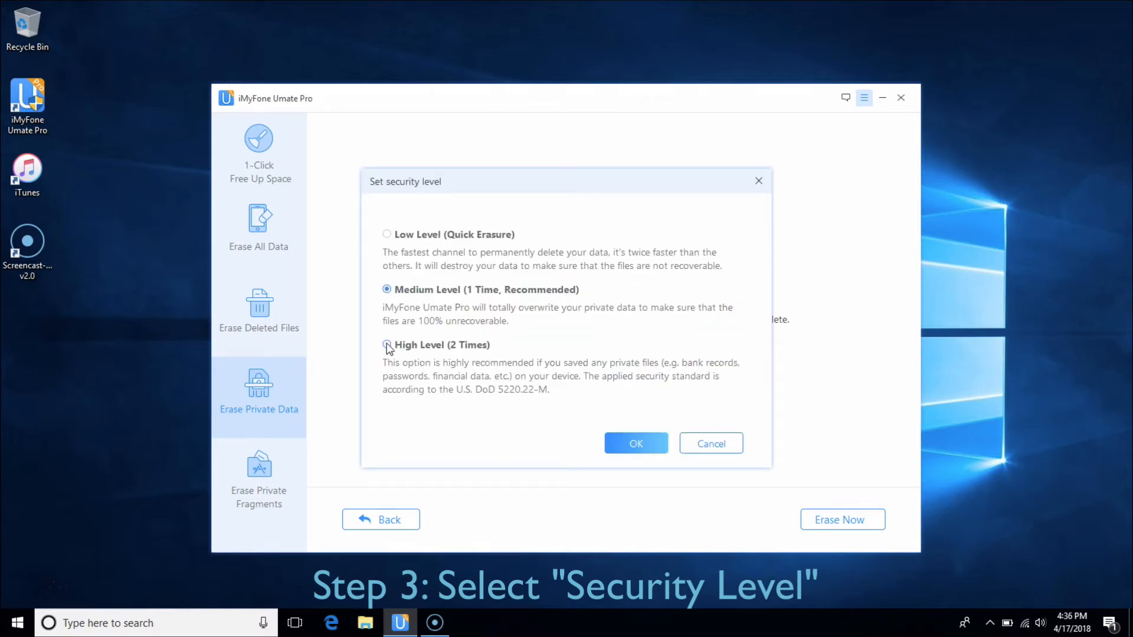
left_click(635, 443)
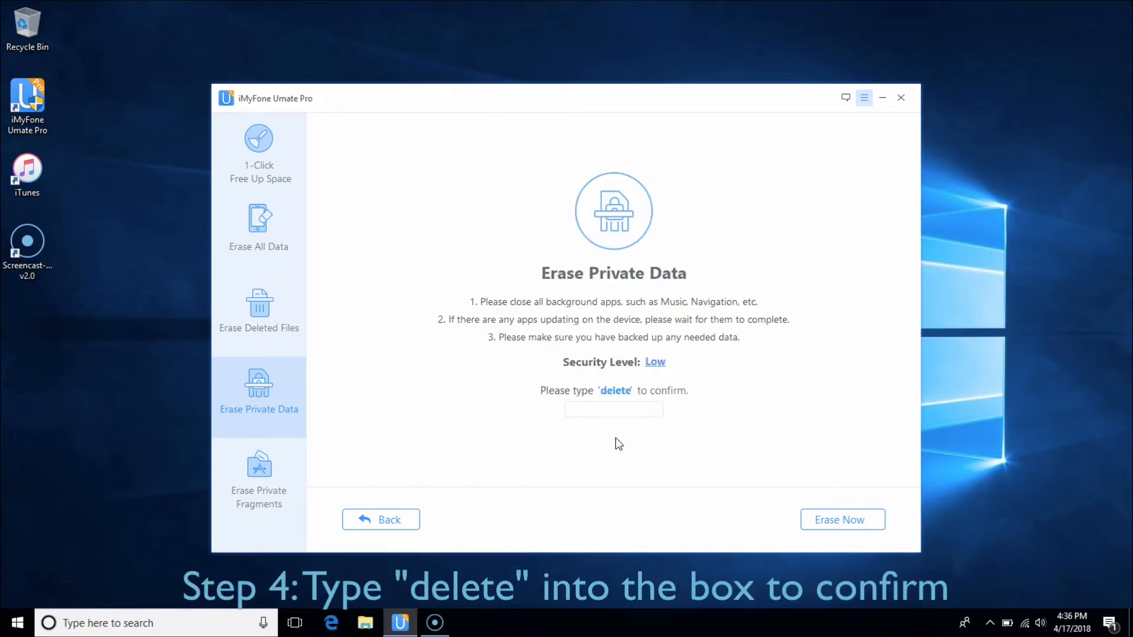
type("d")
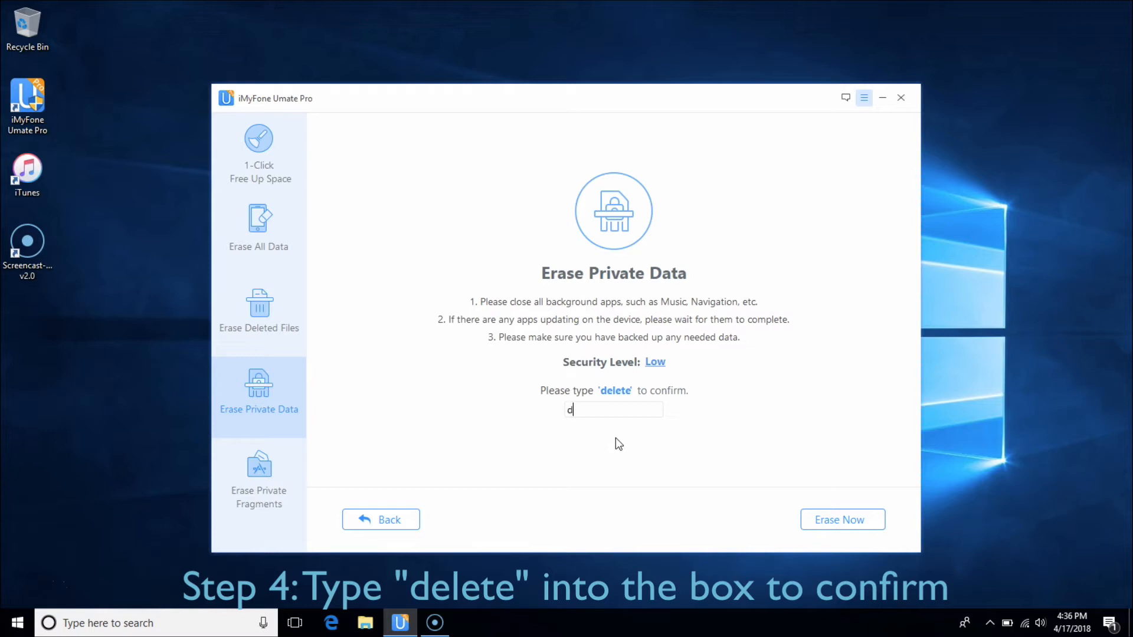
type("elete")
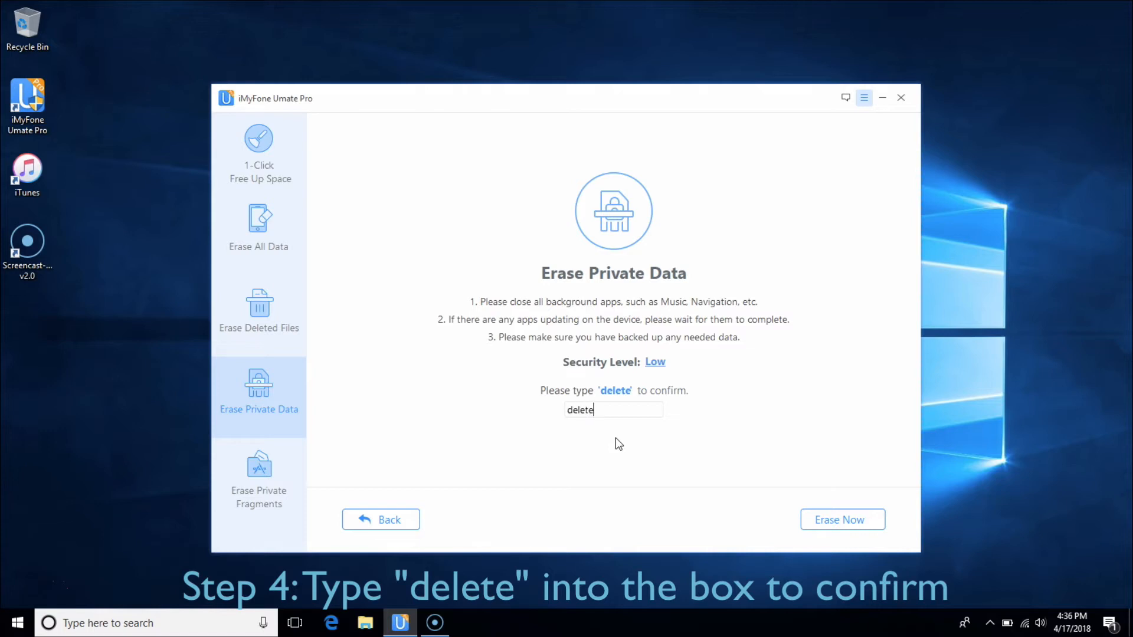
mouse_move(843, 519)
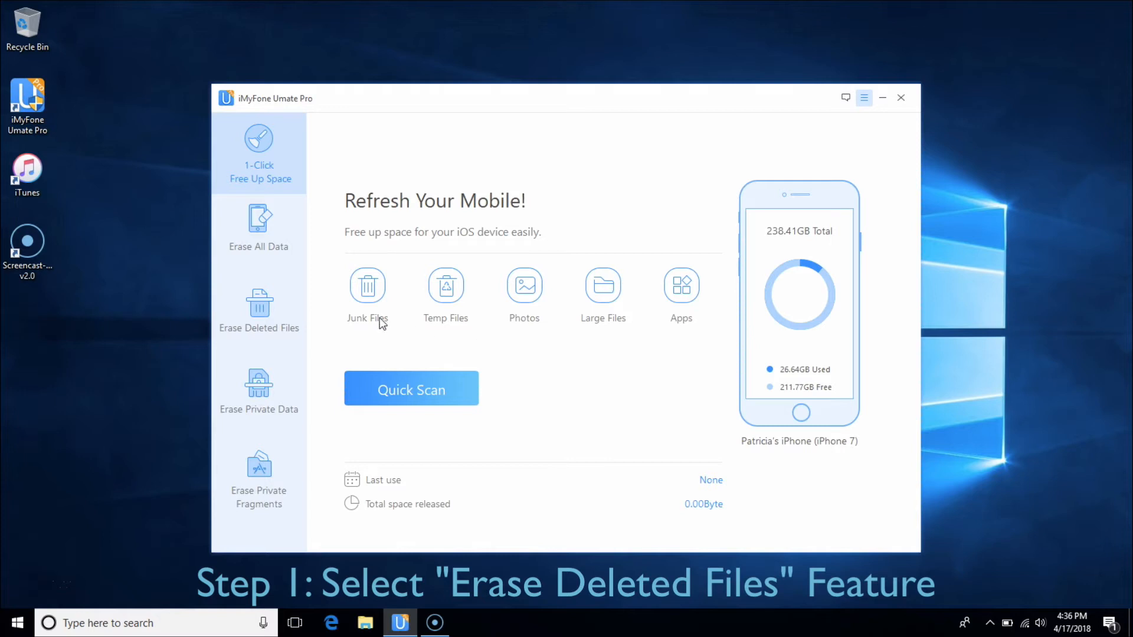
mouse_move(258, 316)
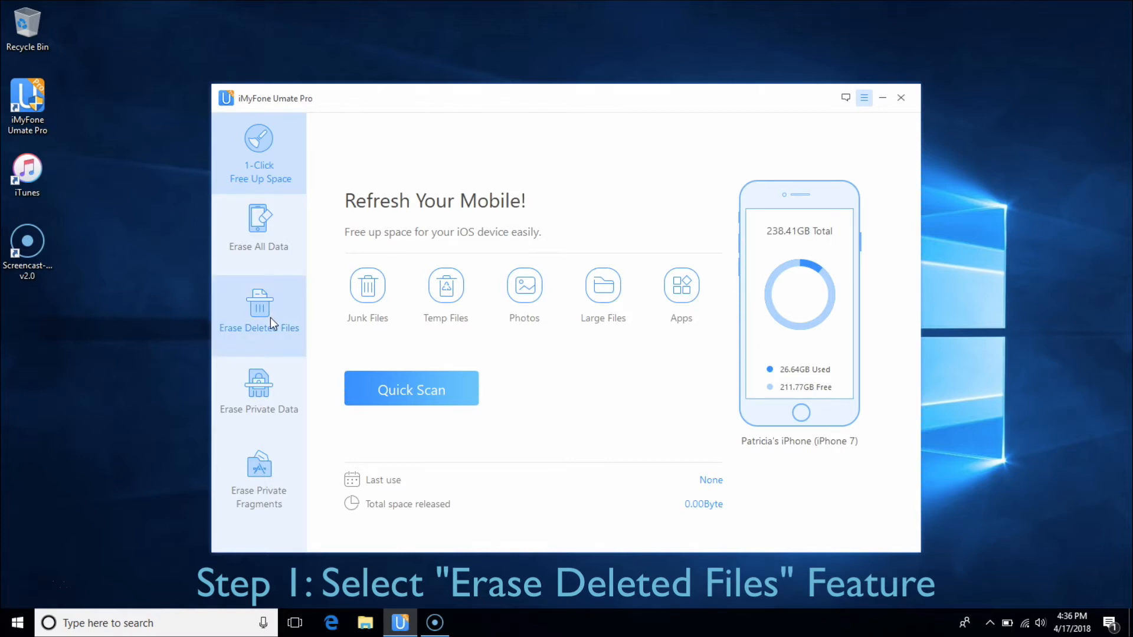
Scan for deleted files (3849 records) and preview deleted Call History and Safari History.
left_click(258, 314)
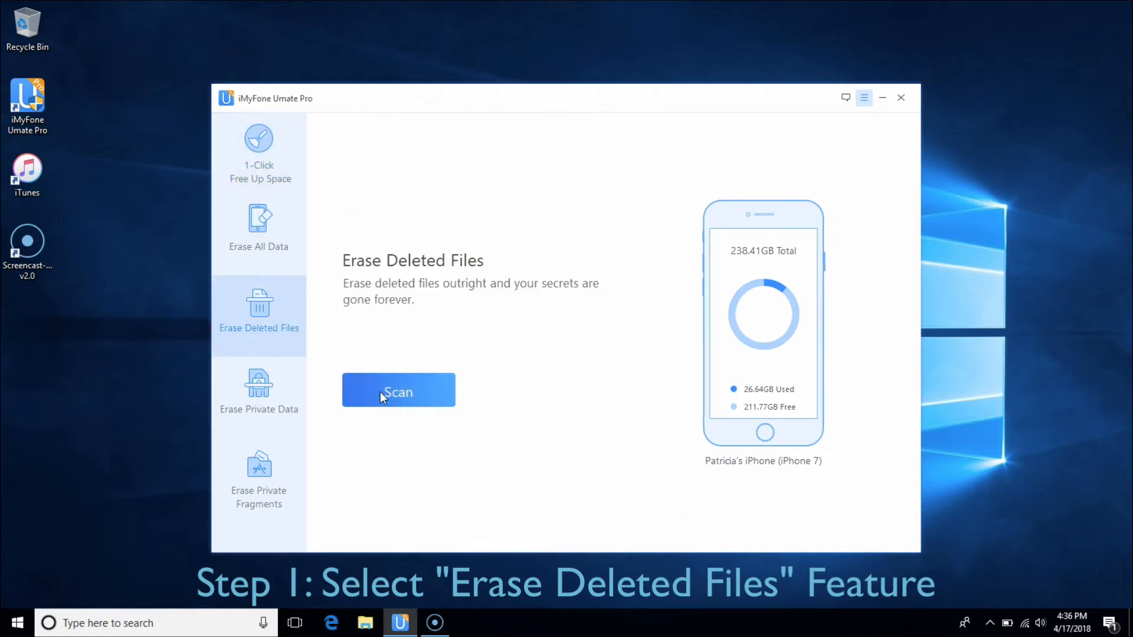
left_click(399, 390)
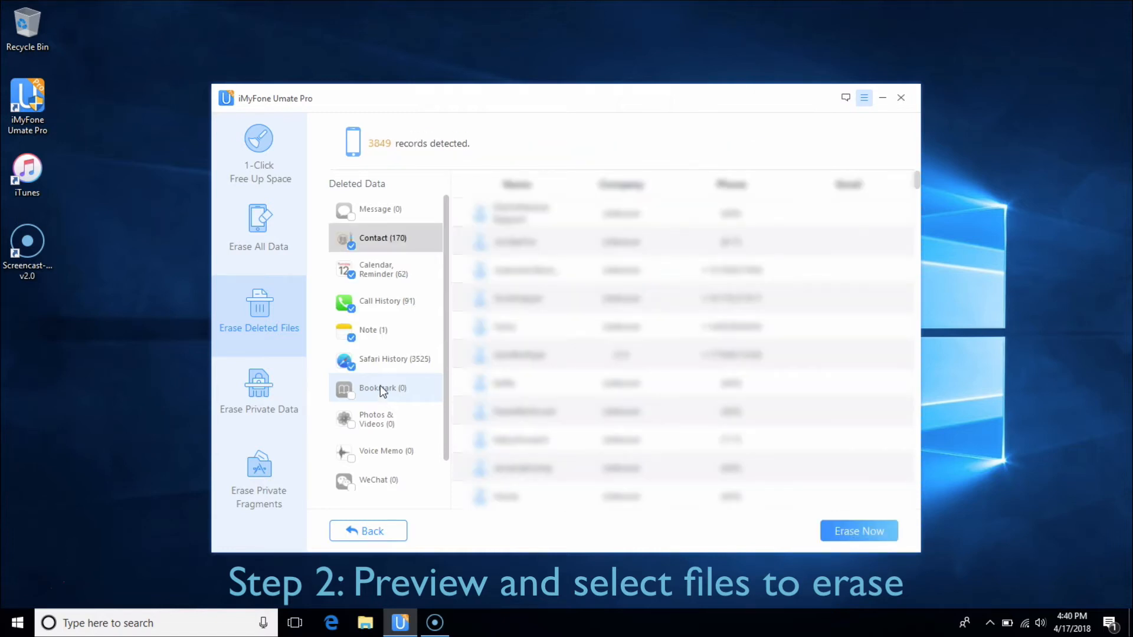
mouse_move(385, 305)
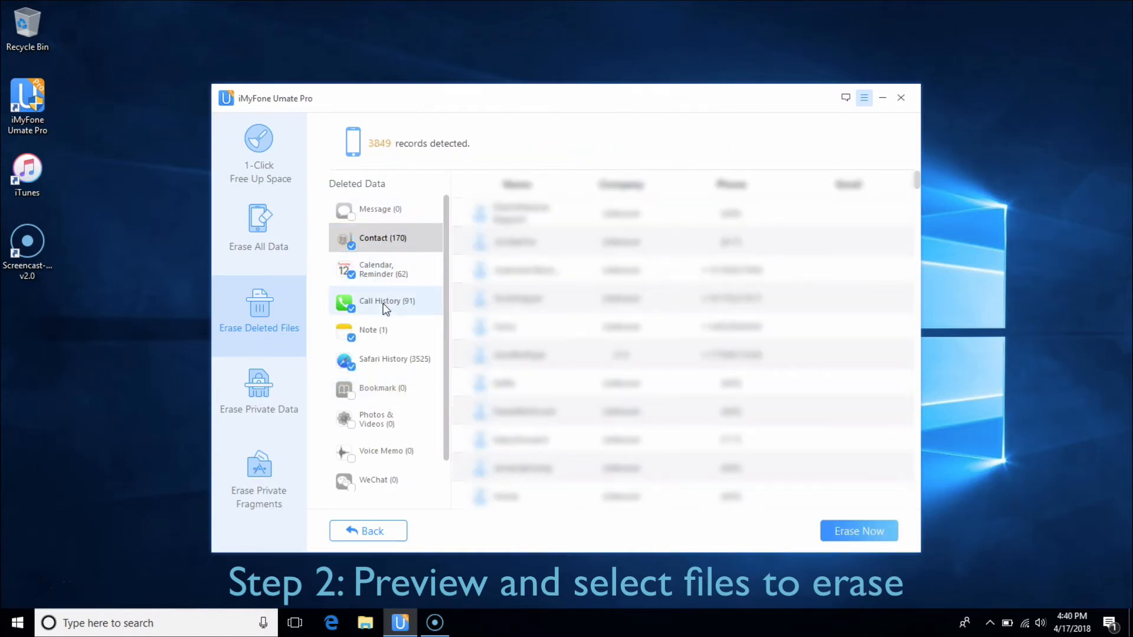
left_click(386, 300)
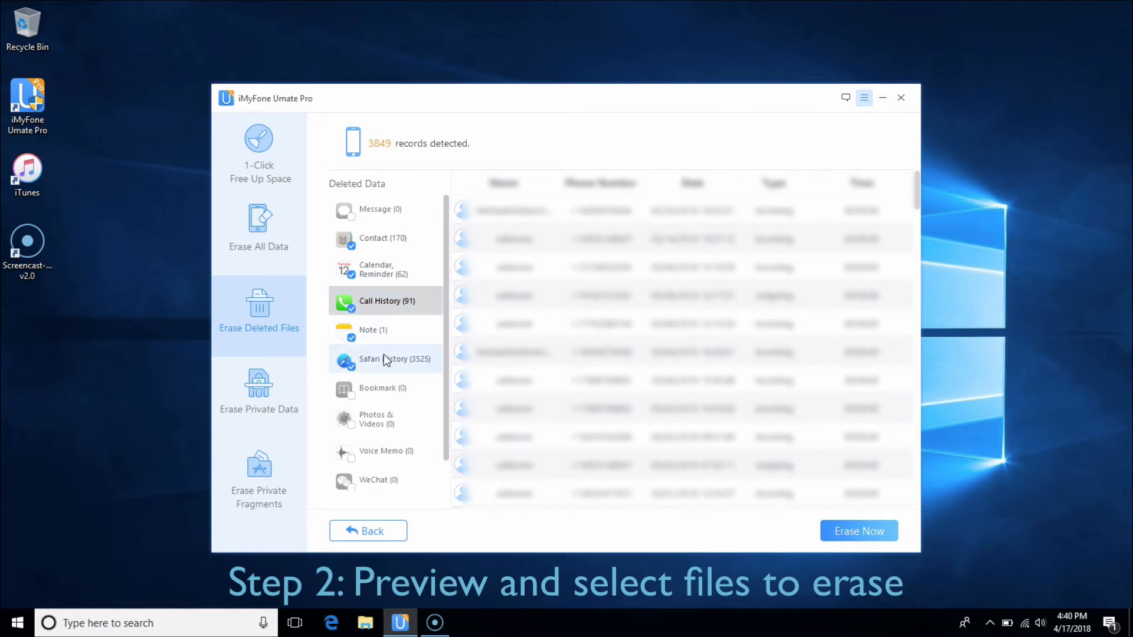
left_click(393, 359)
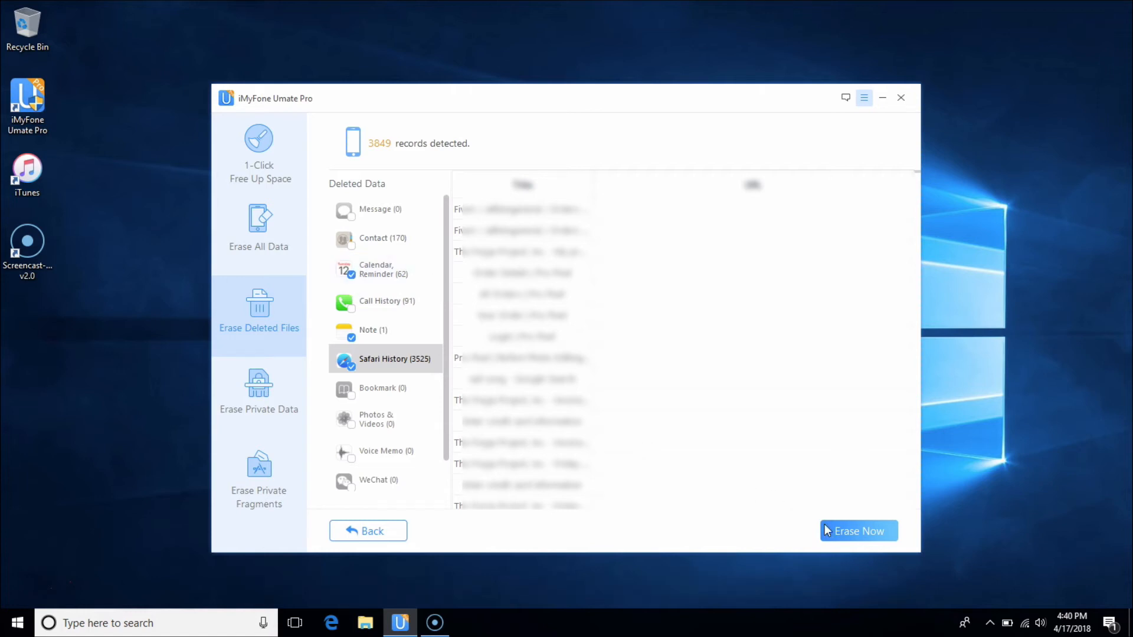
Choose a security level, confirm with 'delete', and erase the deleted files.
left_click(857, 531)
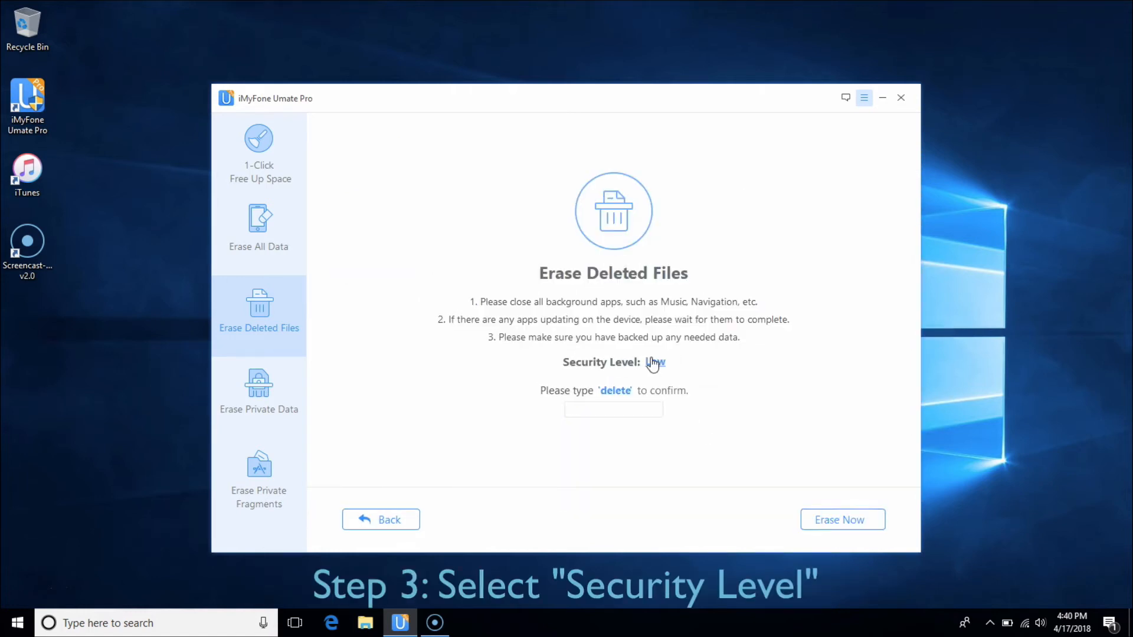
left_click(654, 362)
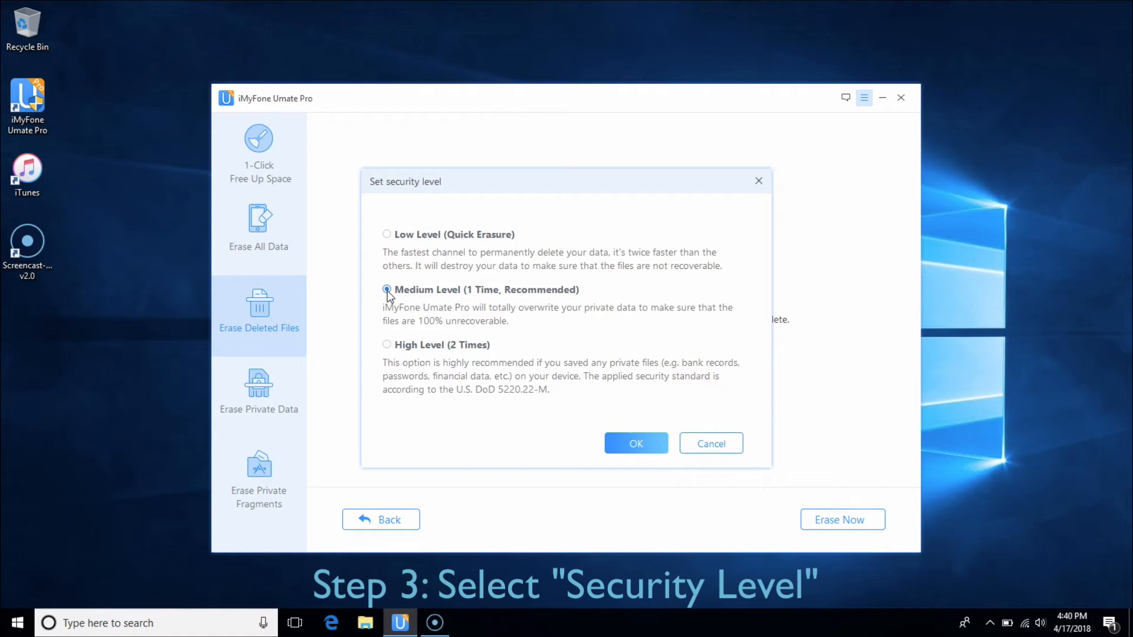
left_click(387, 344)
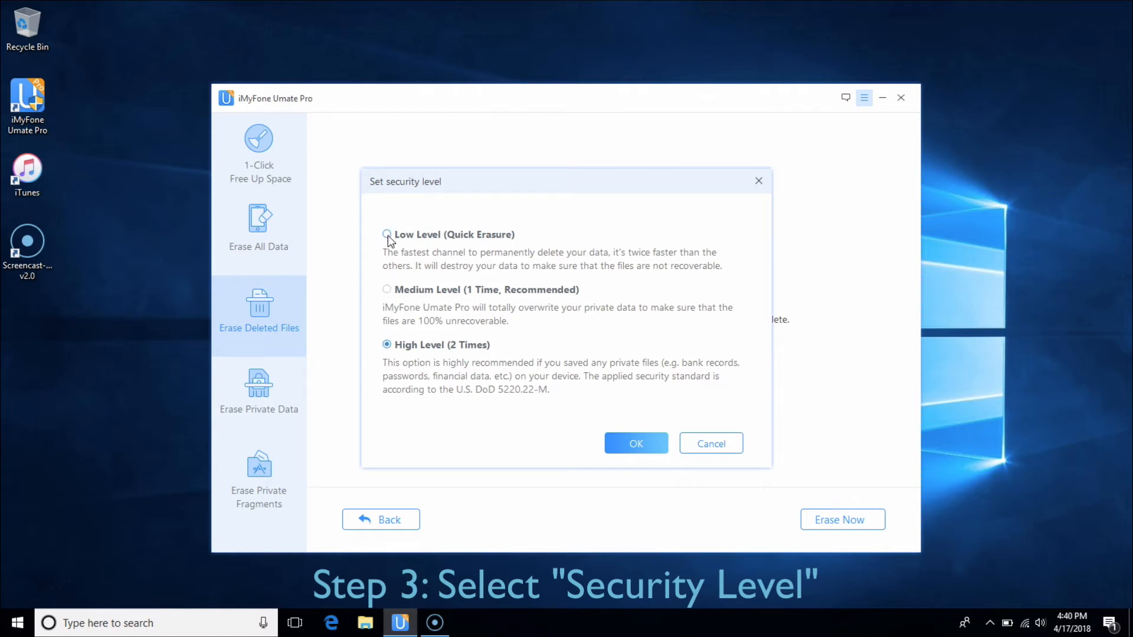
left_click(635, 443)
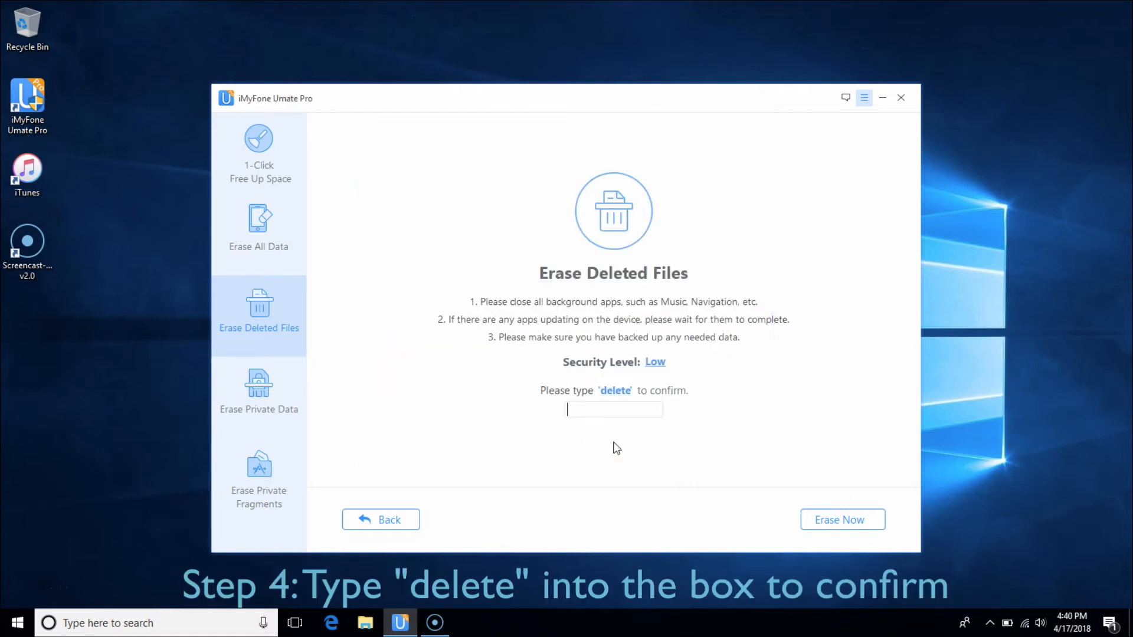
type("delete")
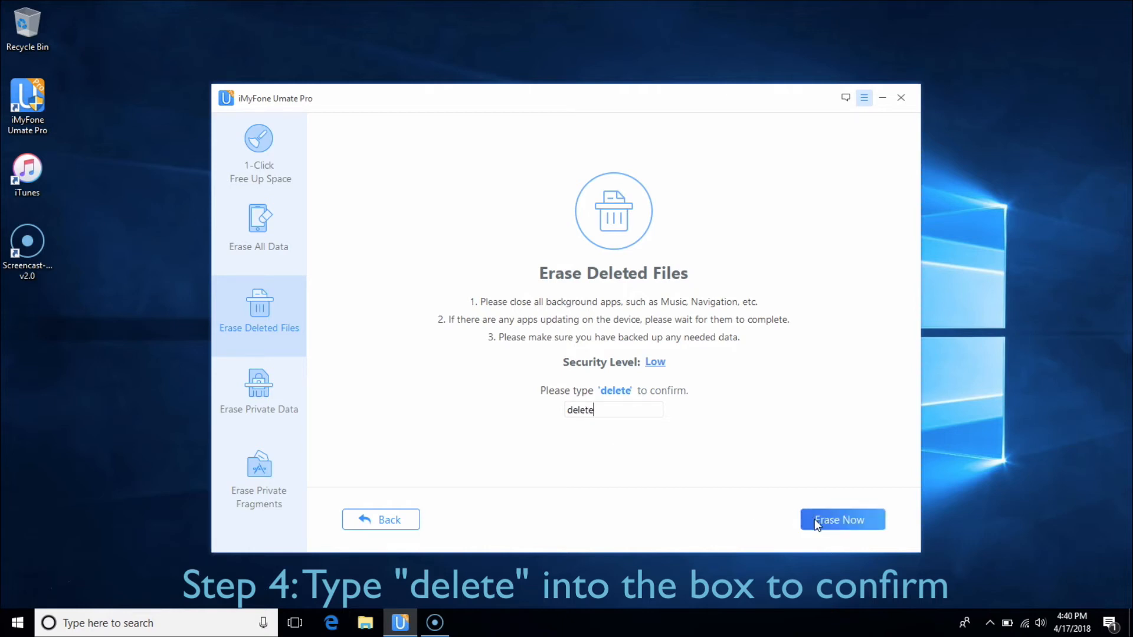
left_click(258, 151)
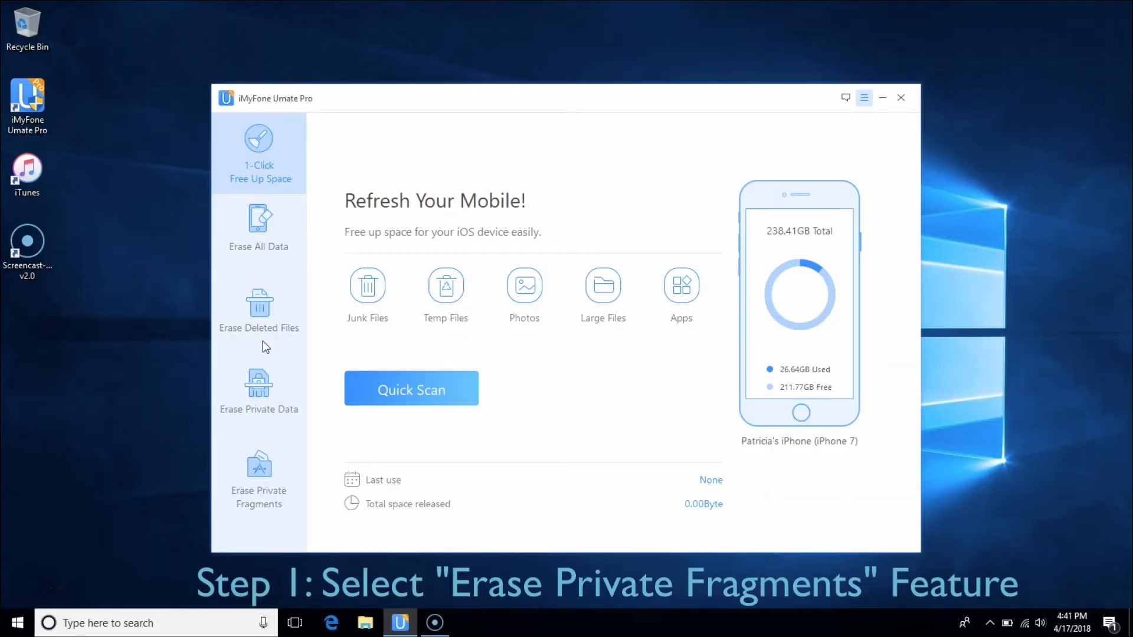
Scan for private app fragments, exclude Kik and Spotify, and proceed to erase.
left_click(259, 477)
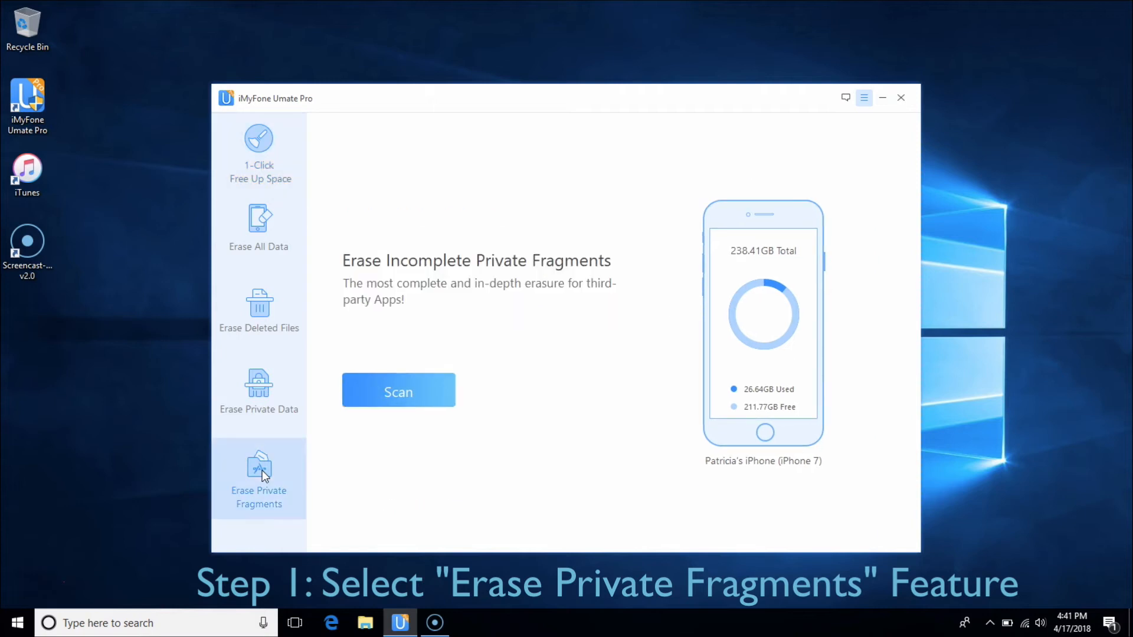
left_click(397, 391)
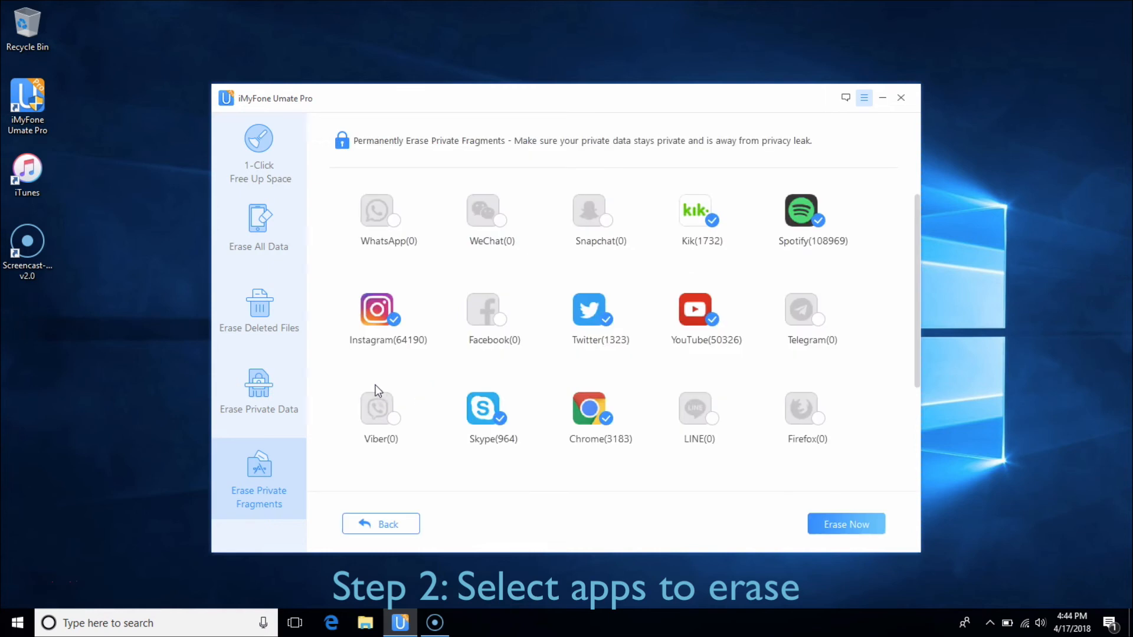
mouse_move(596, 230)
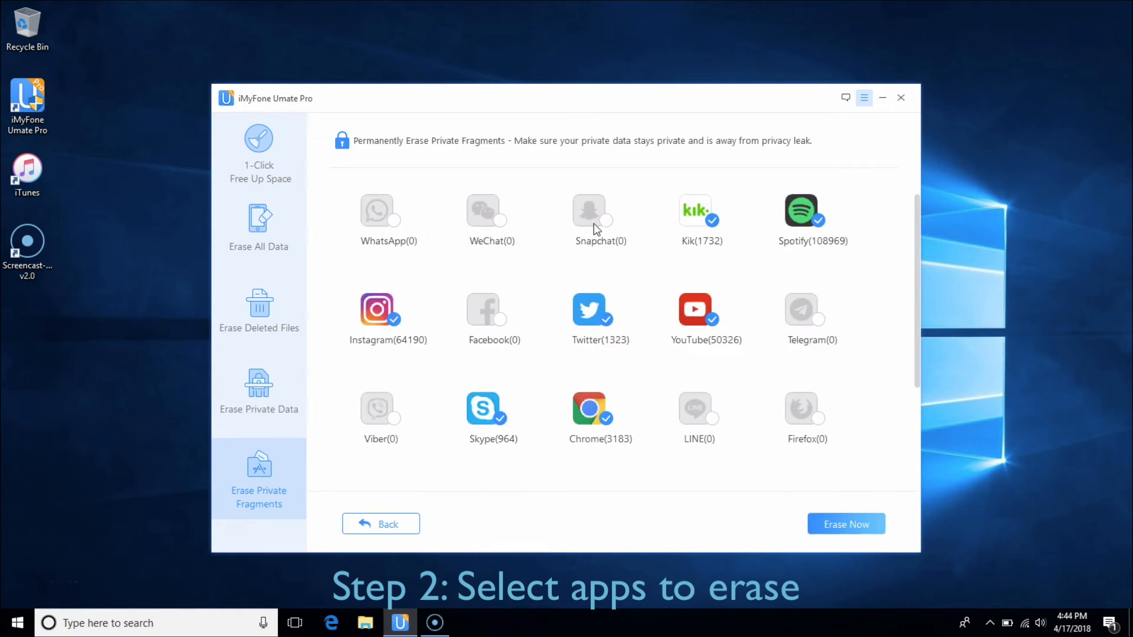
mouse_move(818, 222)
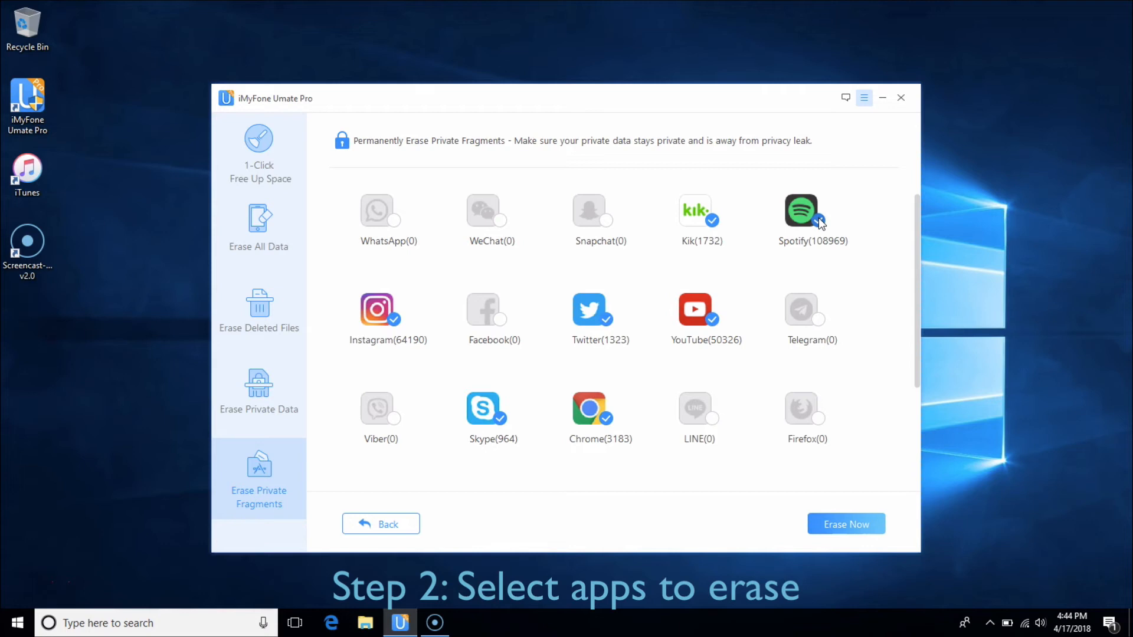
left_click(821, 223)
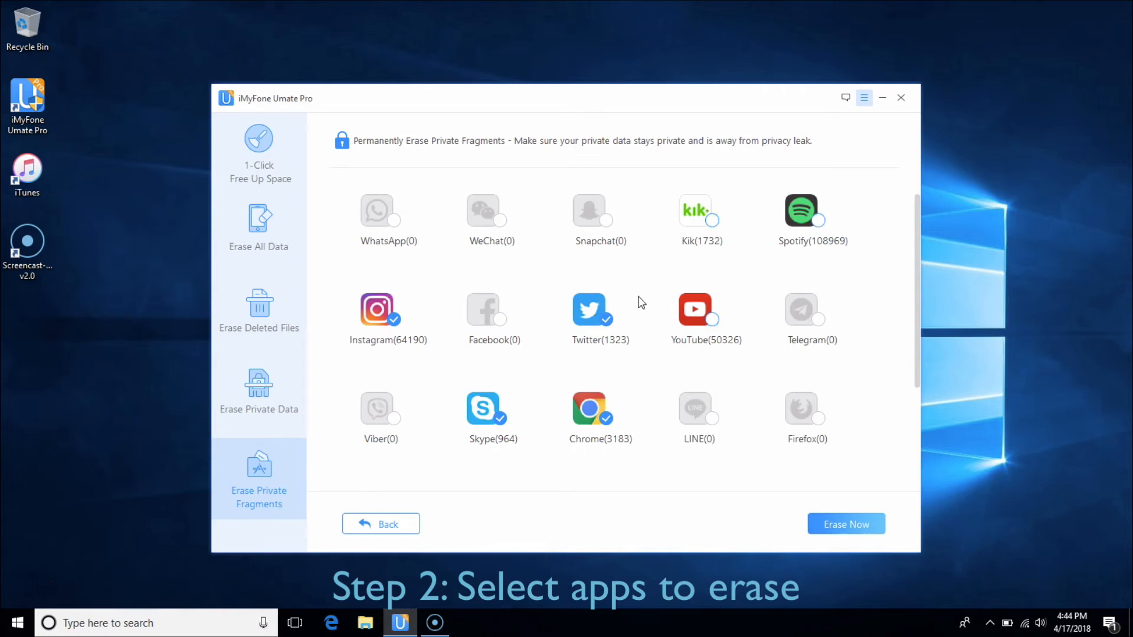
left_click(845, 524)
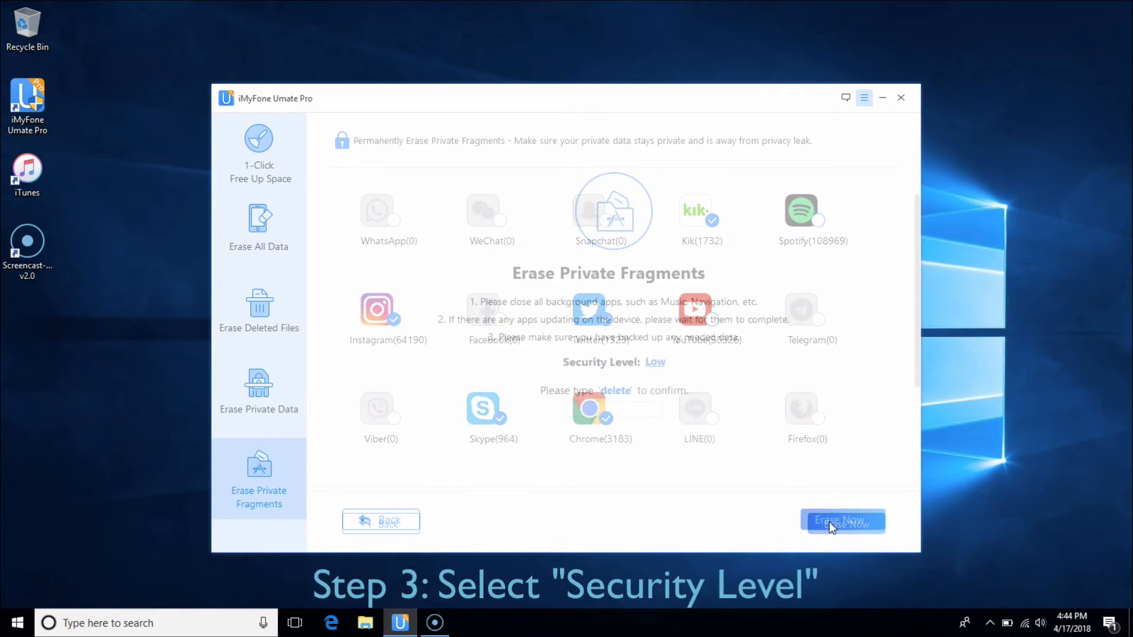
Pick the High security level, confirm with 'delete', and start erasing private fragments.
left_click(654, 362)
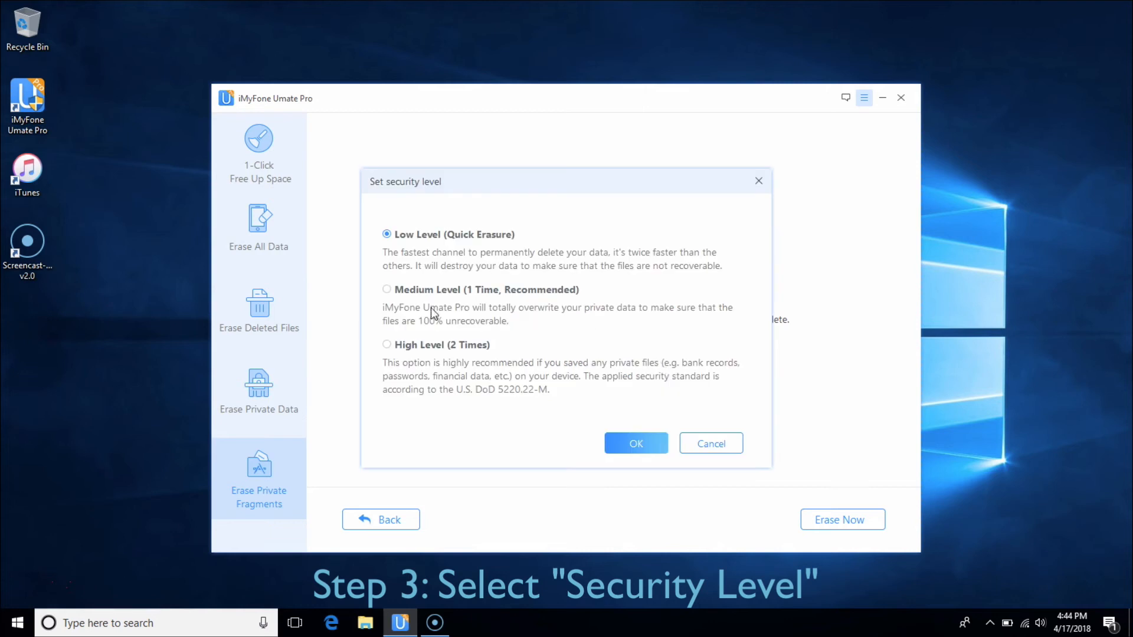
left_click(387, 345)
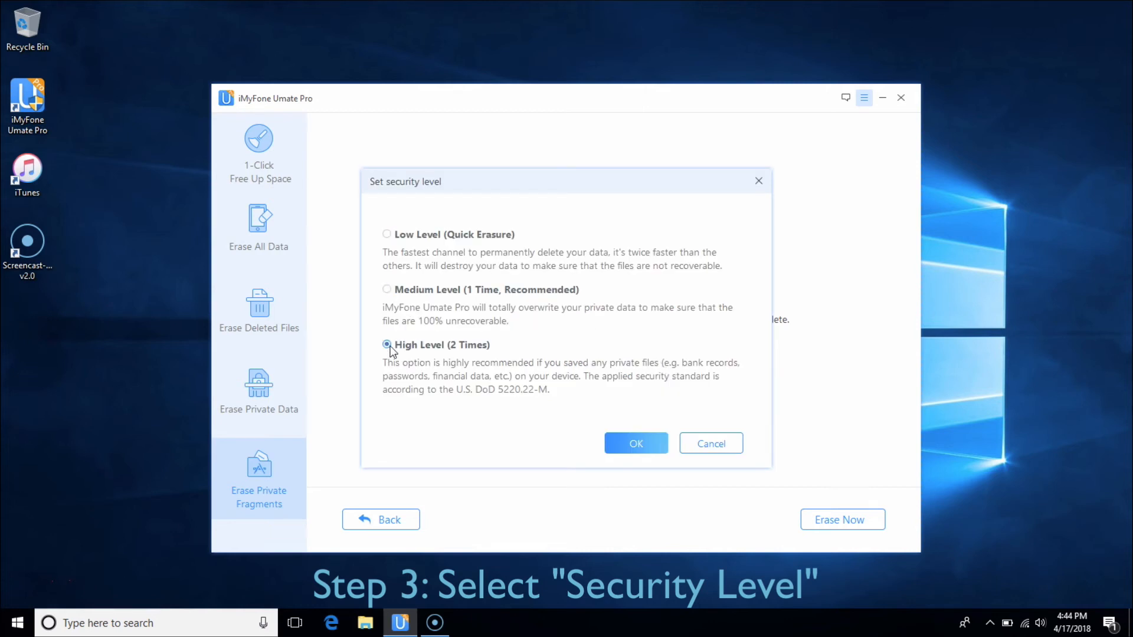
left_click(635, 443)
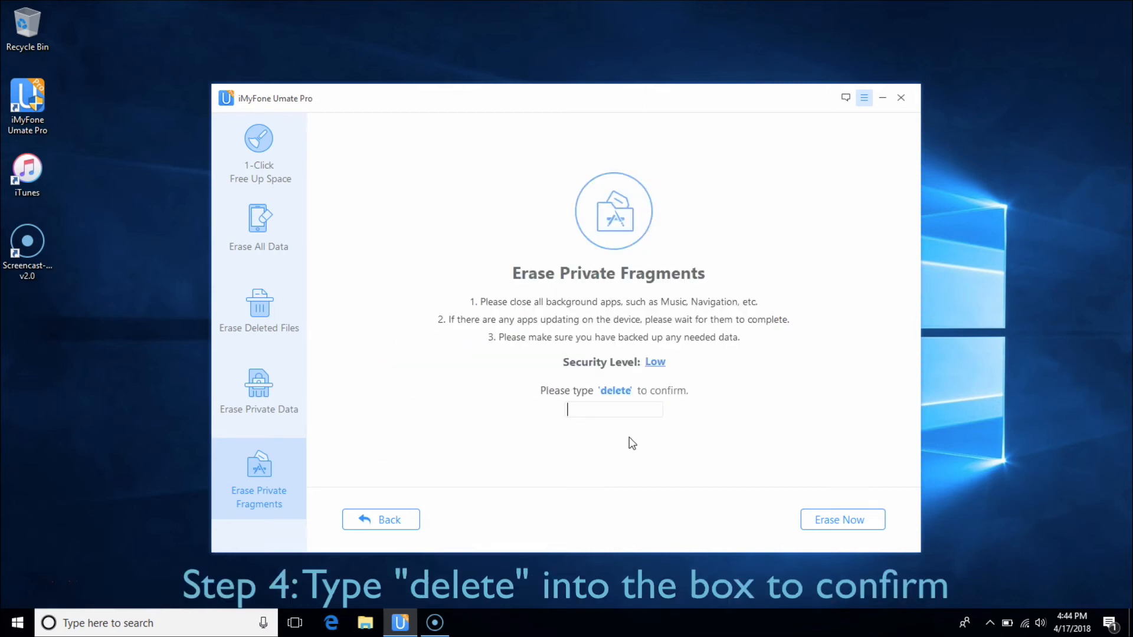
type("delete")
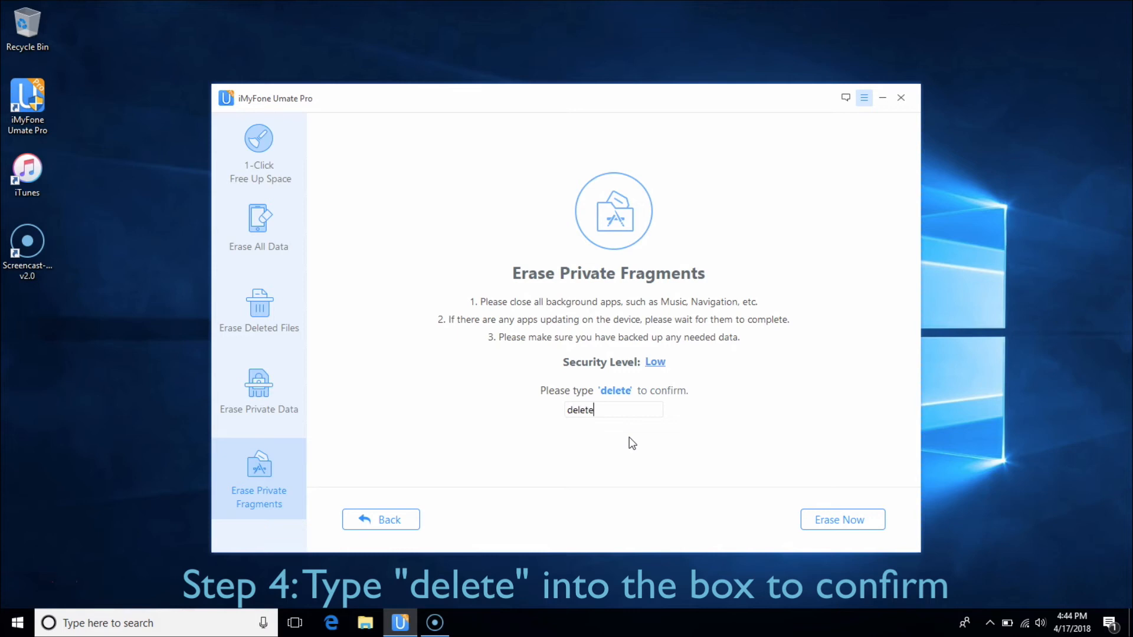
left_click(258, 228)
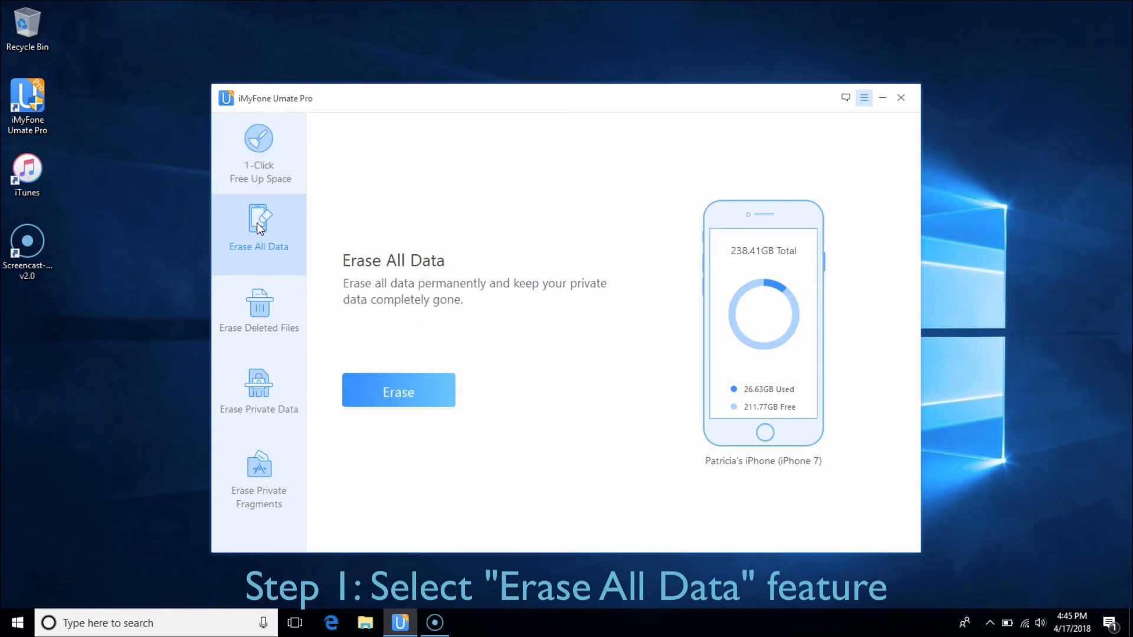
mouse_move(386, 389)
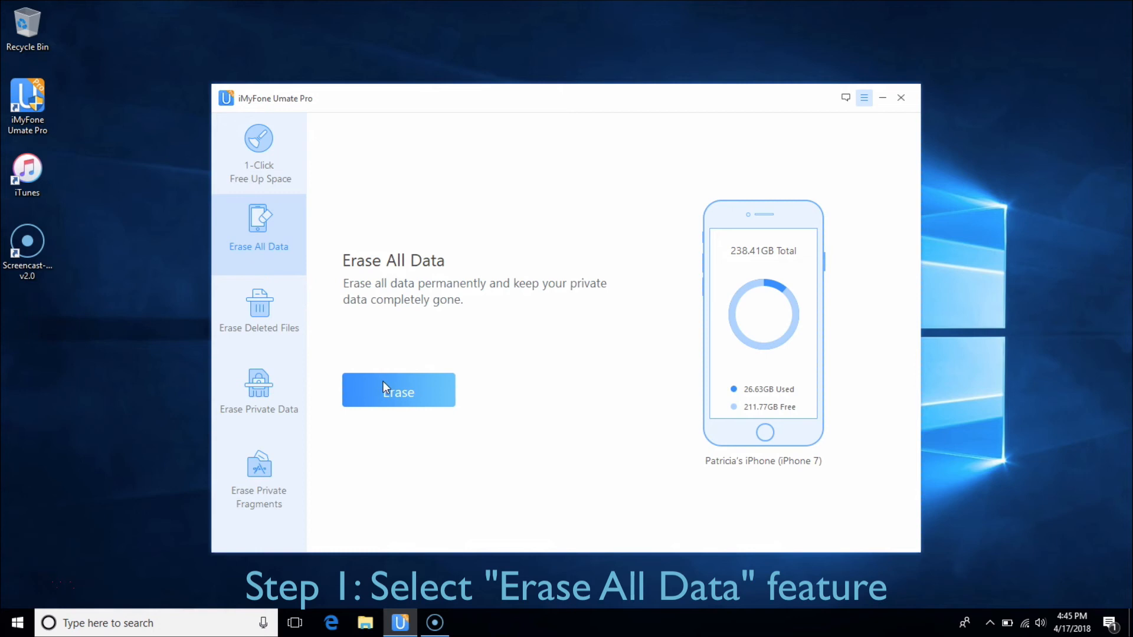
Erase all phone data at Low security level, confirmed with 'delete'.
left_click(398, 391)
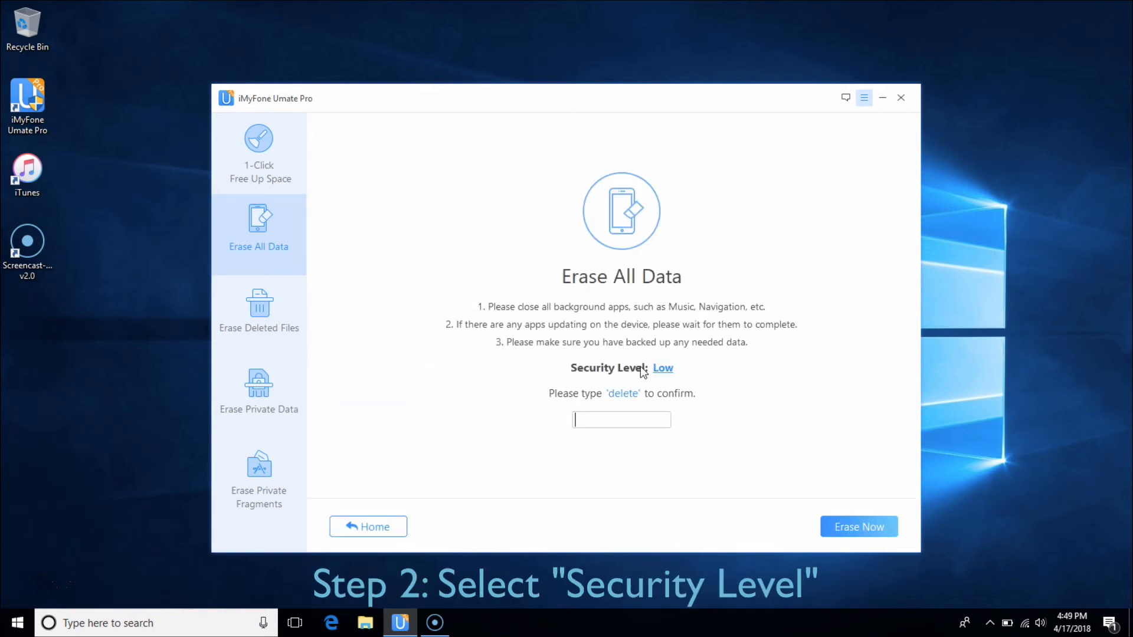
left_click(662, 368)
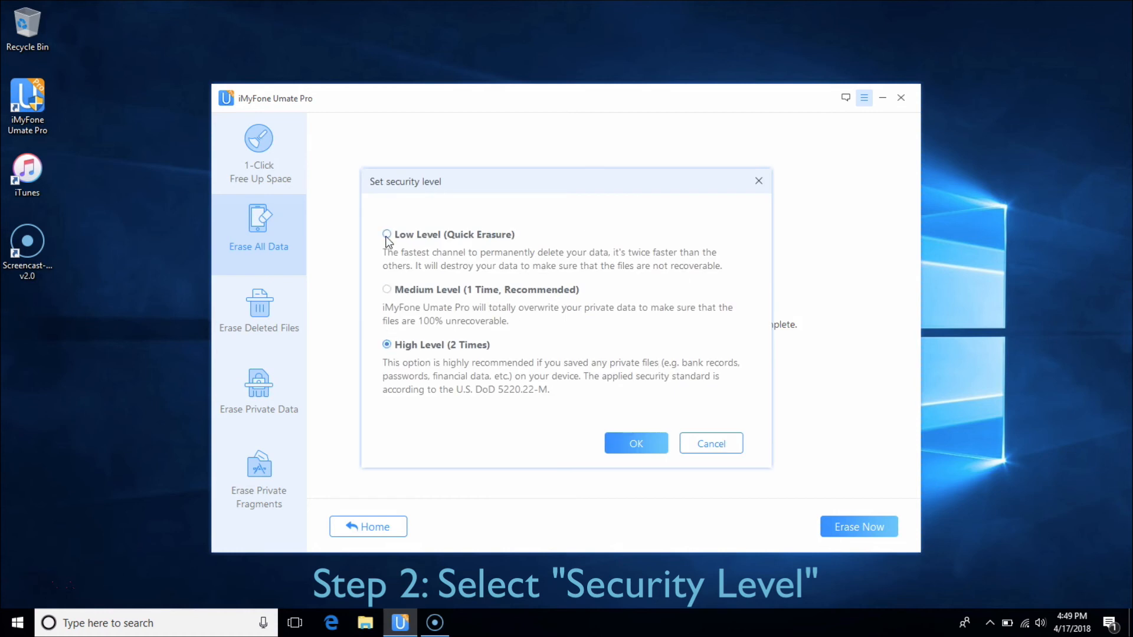
left_click(635, 444)
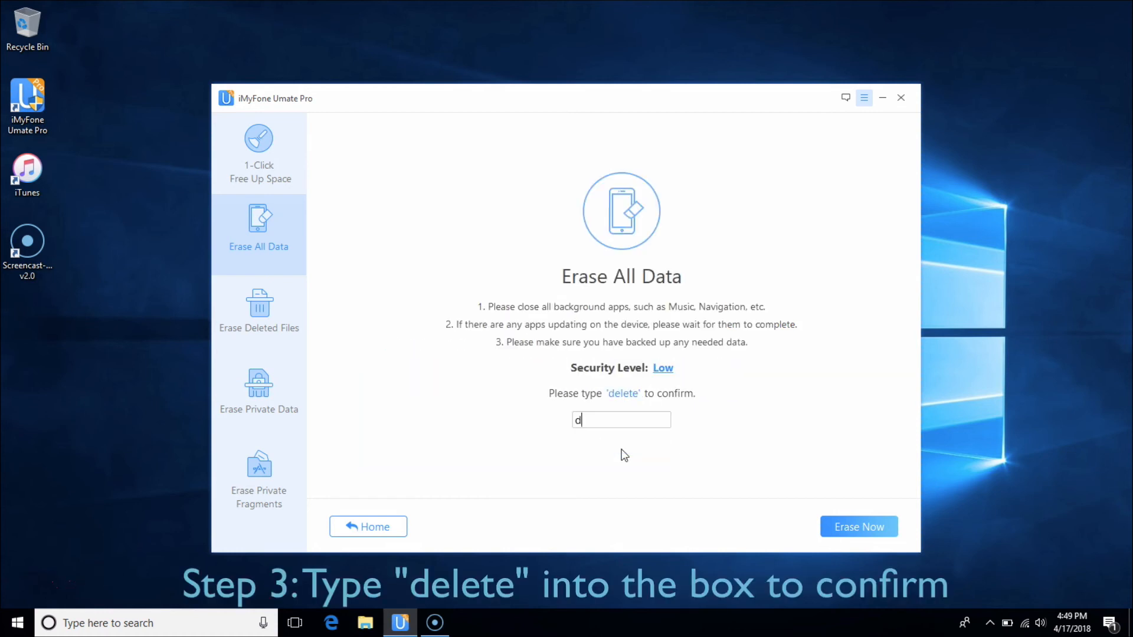
type("elete")
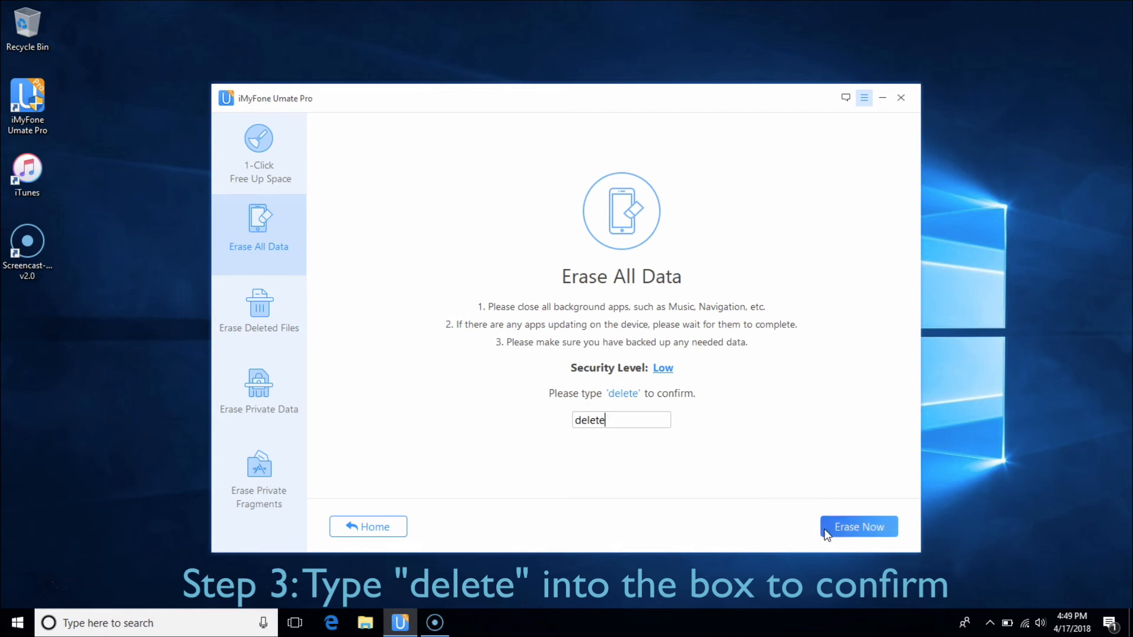
left_click(258, 152)
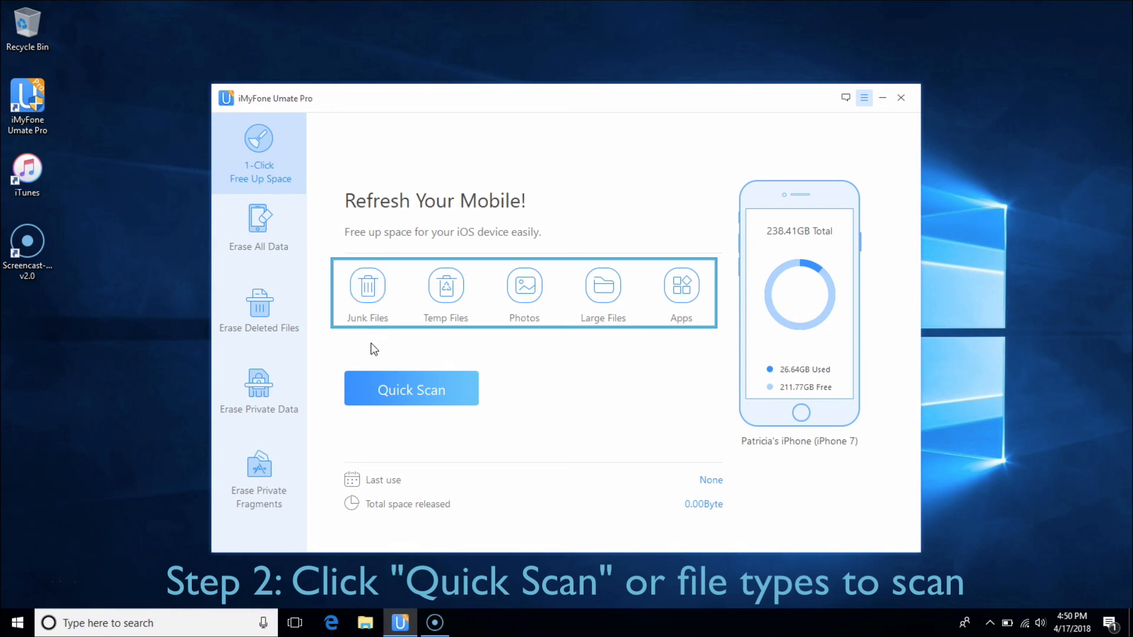
Start a Quick Scan from the 1-Click Free Up Space screen.
left_click(411, 389)
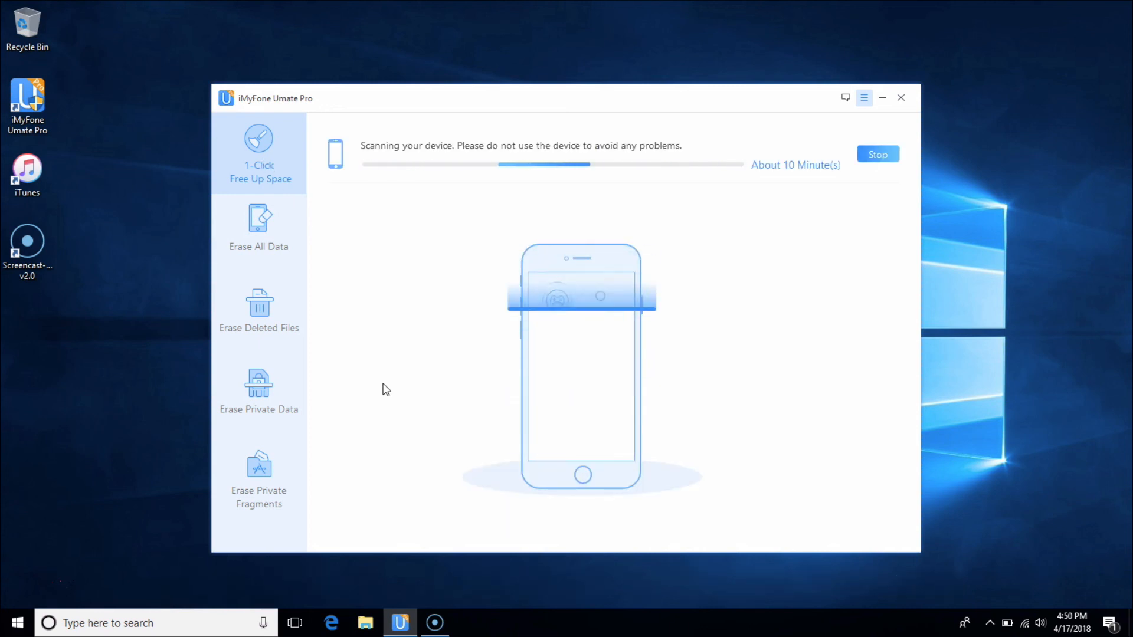